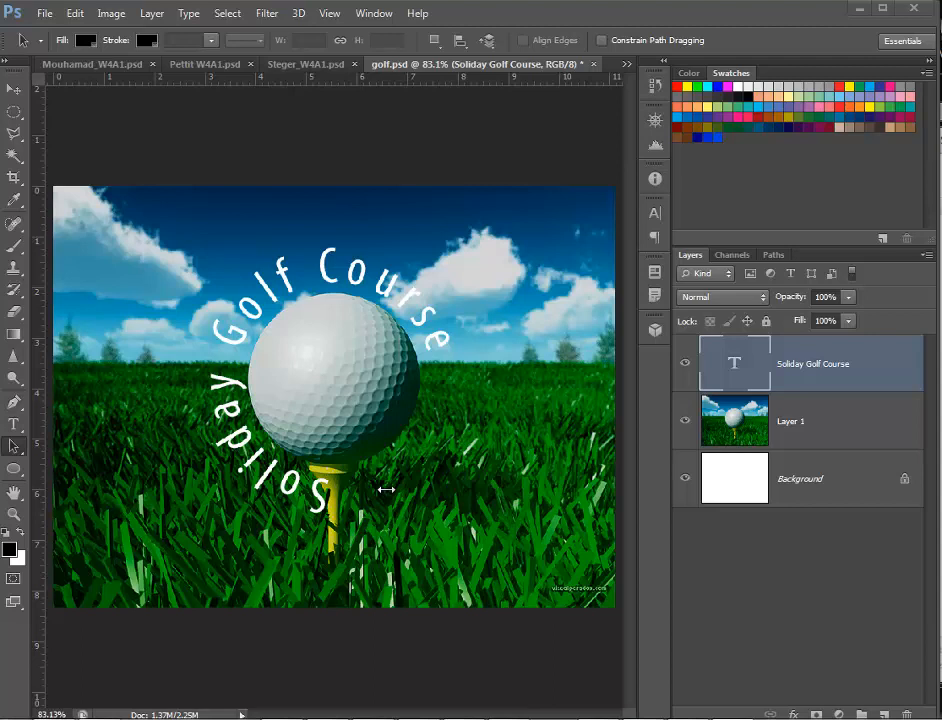
mouse_move(350, 496)
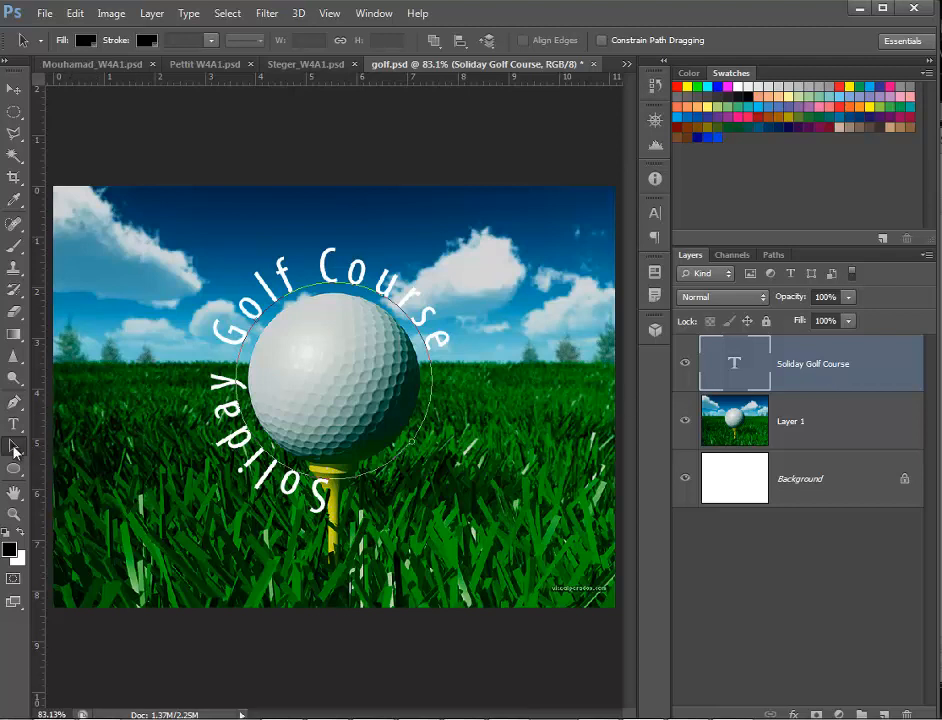
mouse_move(16, 448)
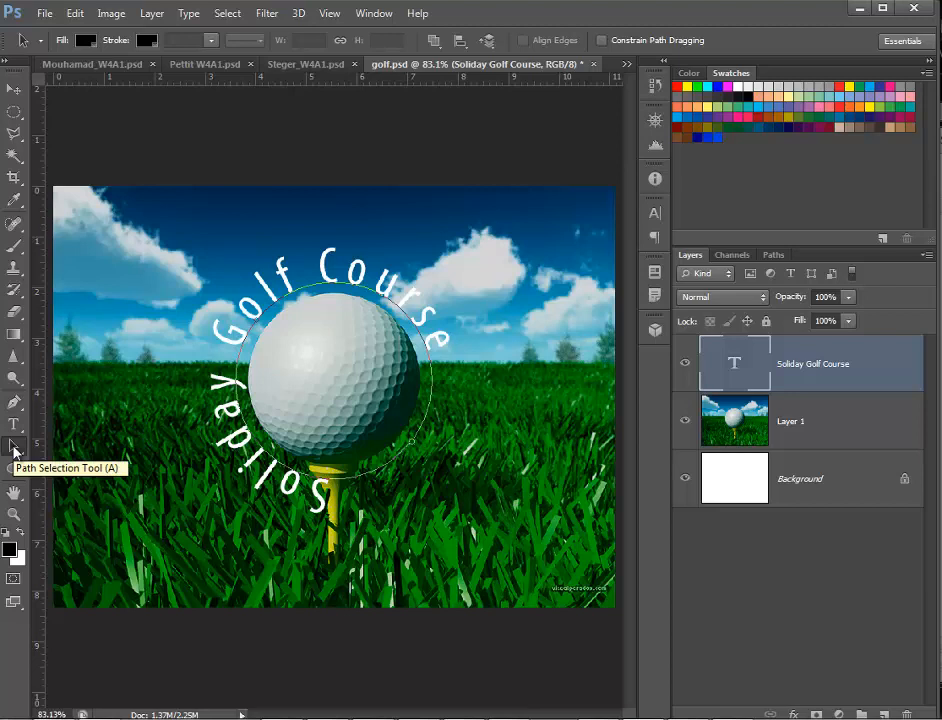
mouse_move(408, 486)
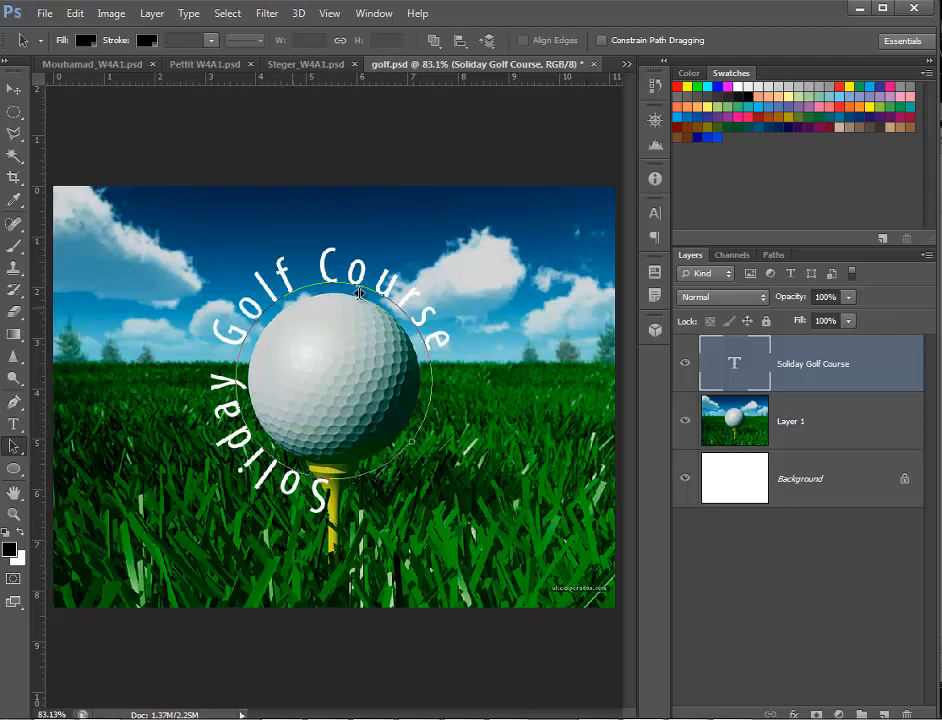
mouse_move(444, 404)
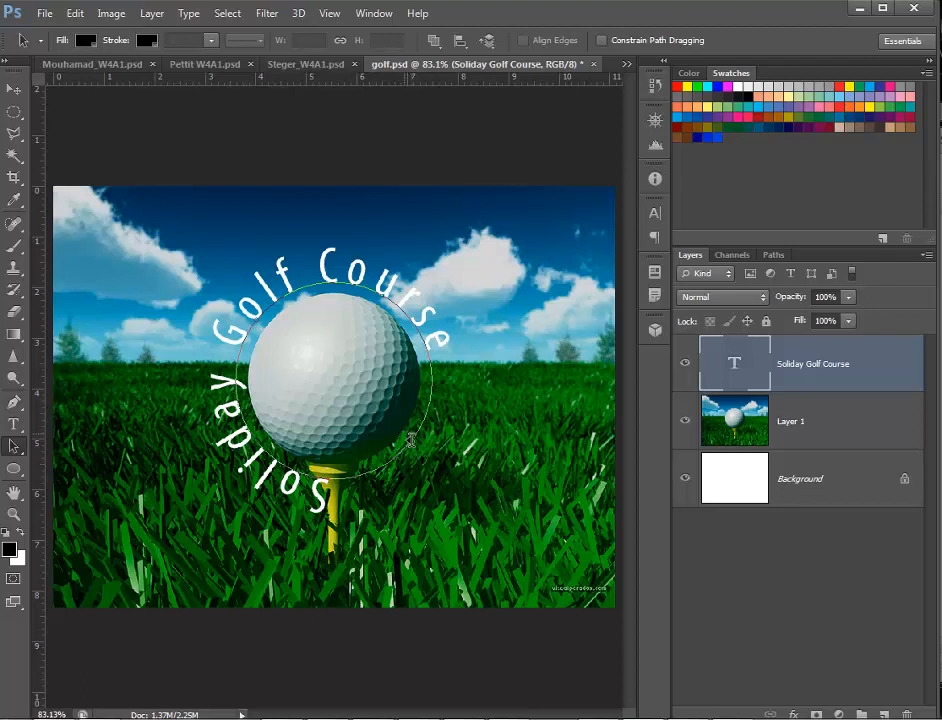
mouse_move(400, 444)
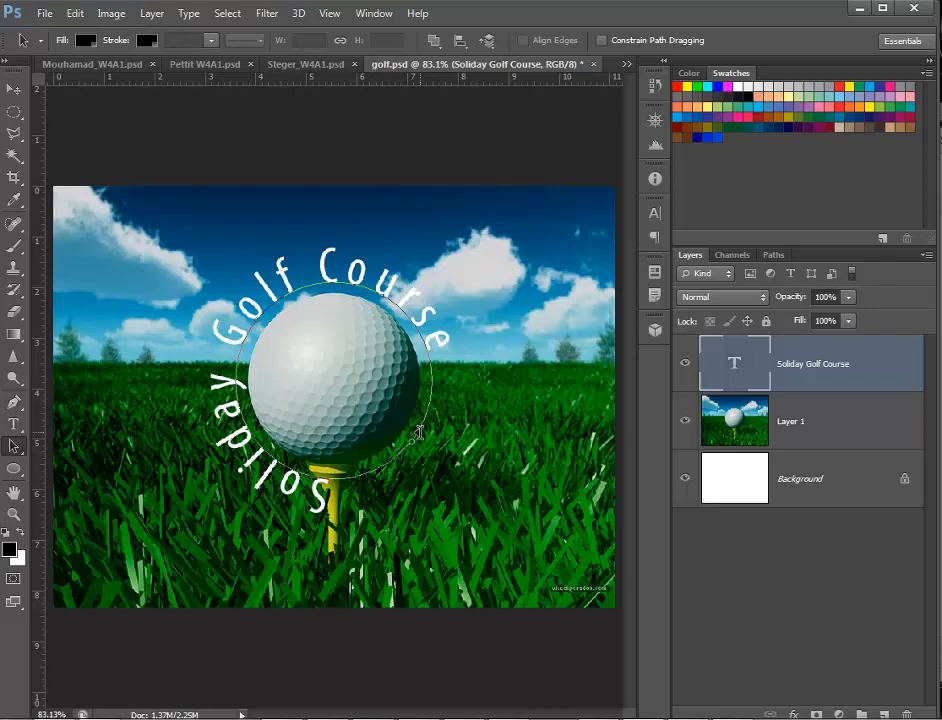
mouse_move(404, 444)
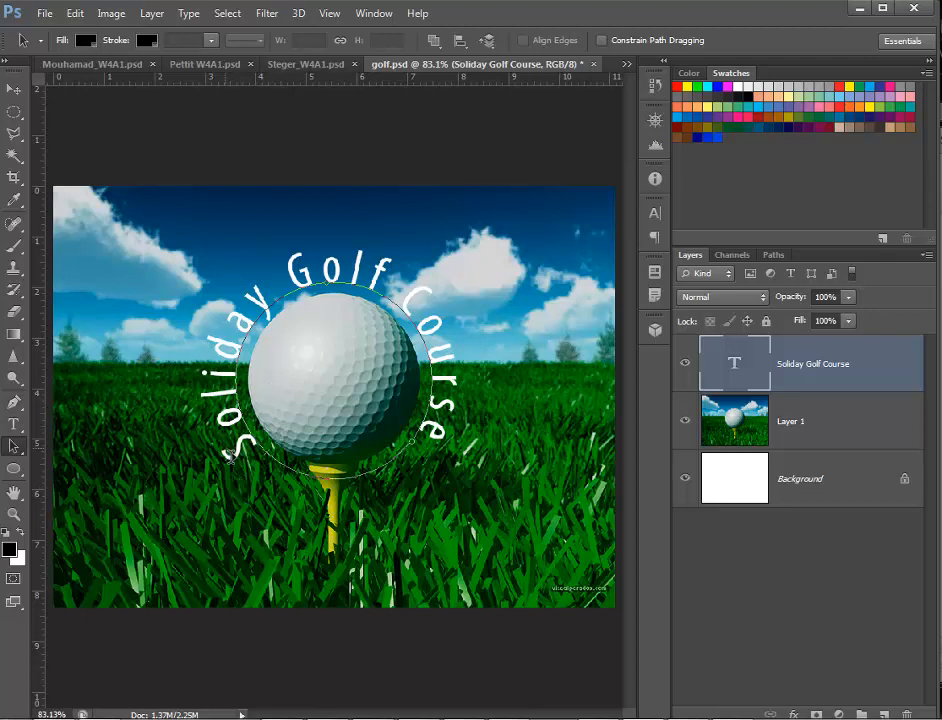
mouse_move(402, 482)
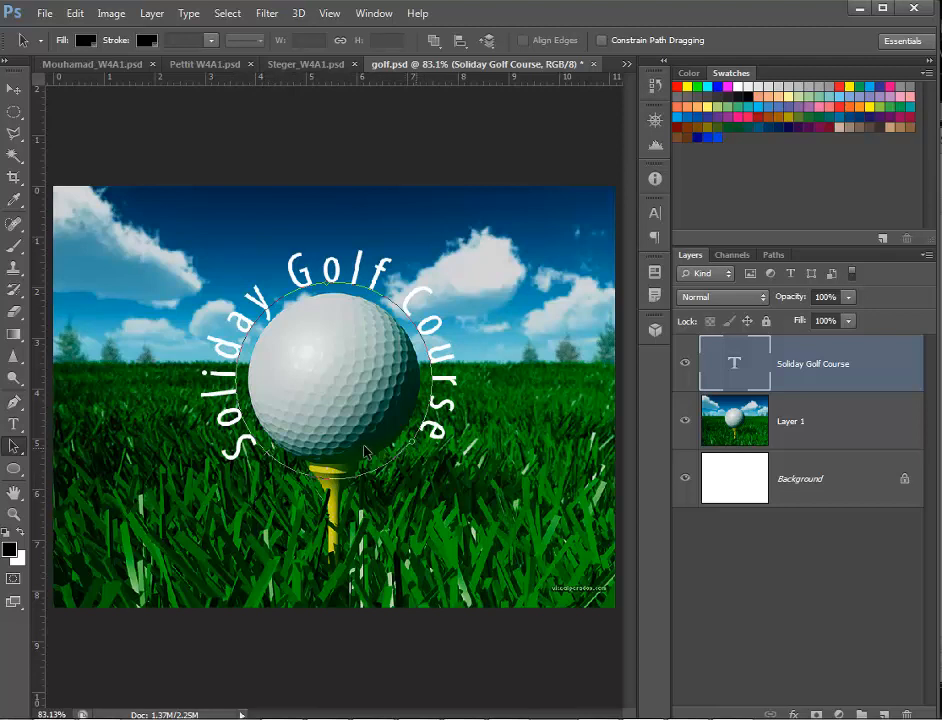
mouse_move(268, 470)
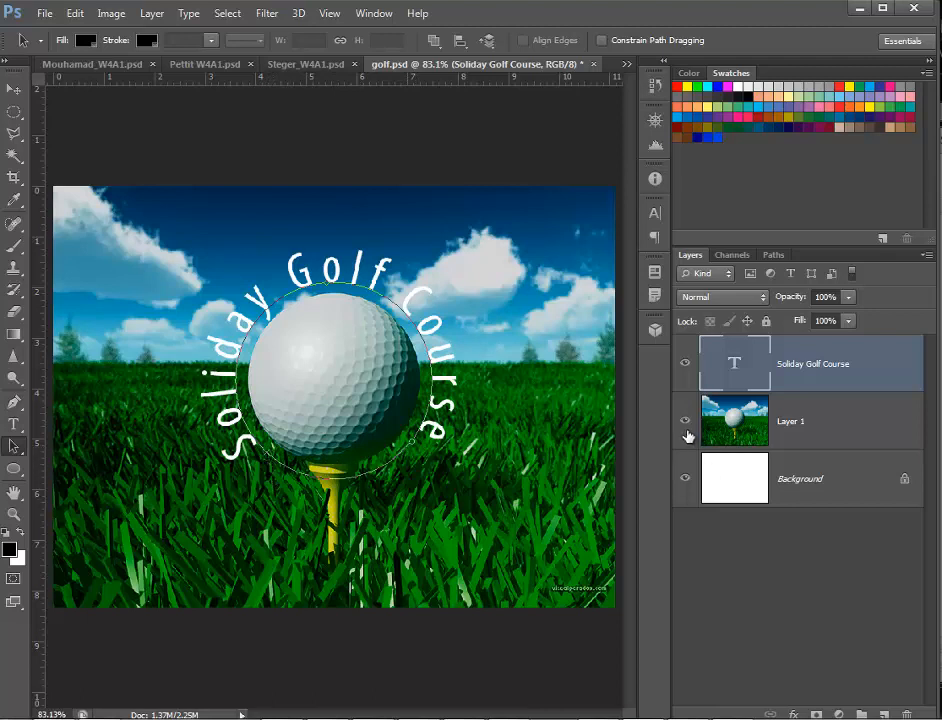
mouse_move(684, 420)
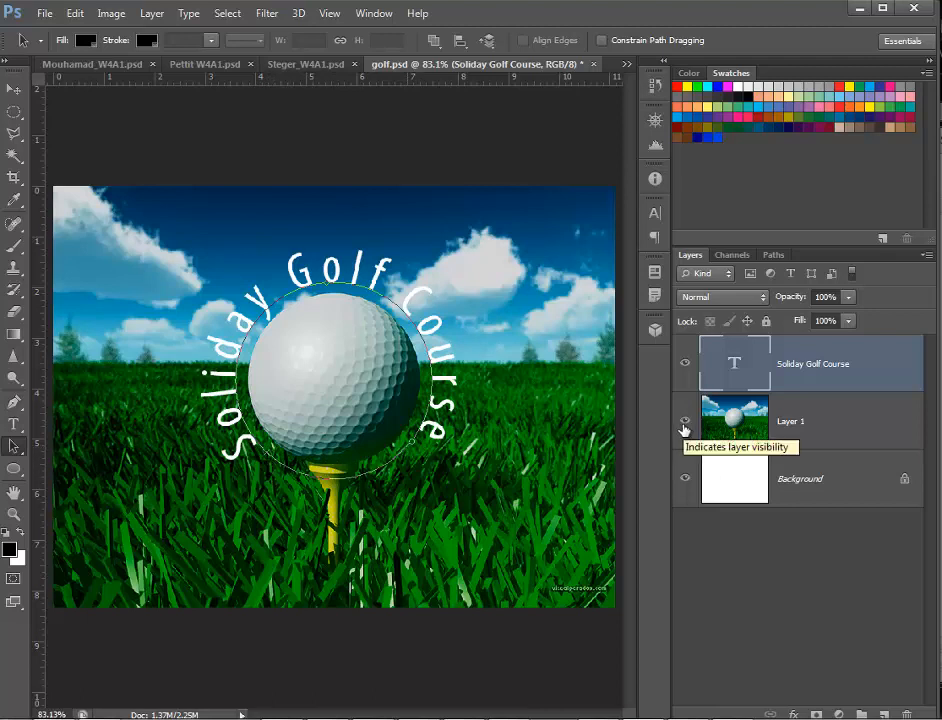
Step: Hide the golf photo layer (Layer 1) so only the circular path shows on white
click(684, 420)
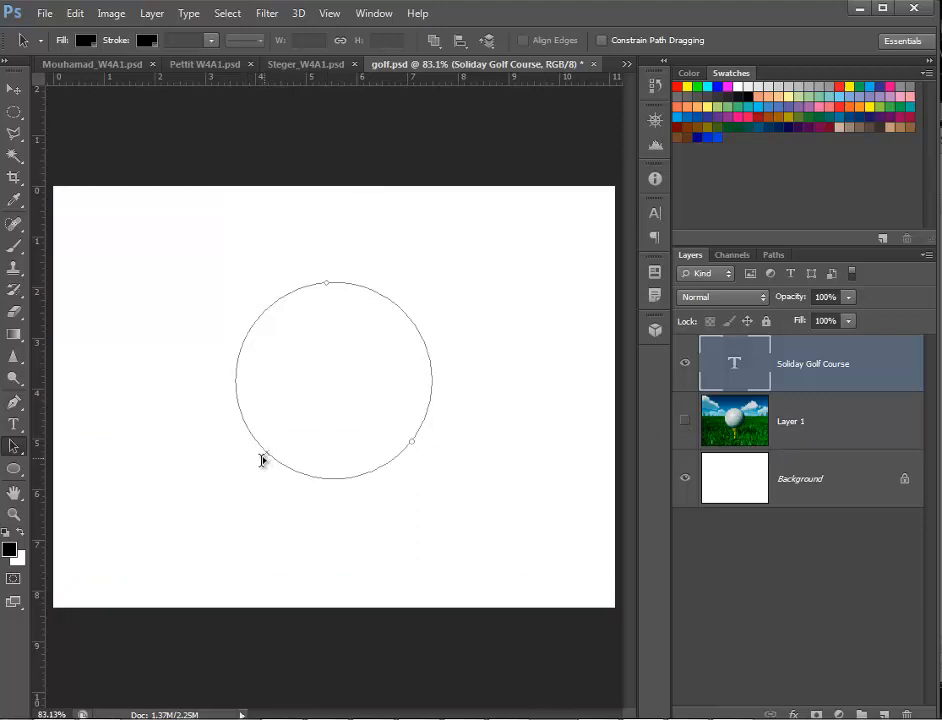
click(684, 420)
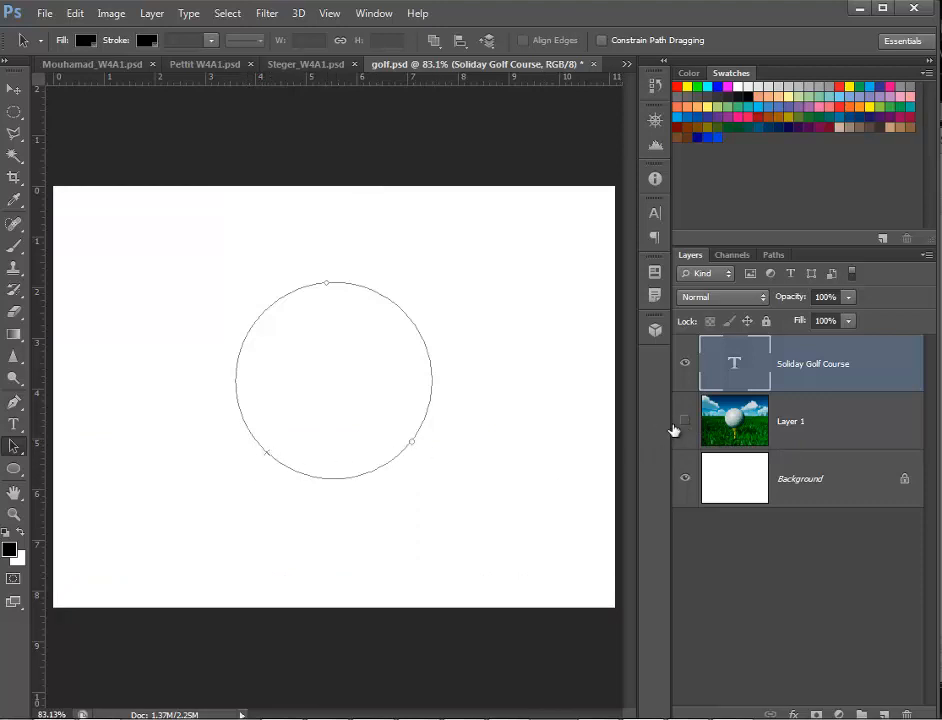
Step: Show Layer 1 again so 'Soliday Golf Course' arcs over the golf ball photo
click(684, 420)
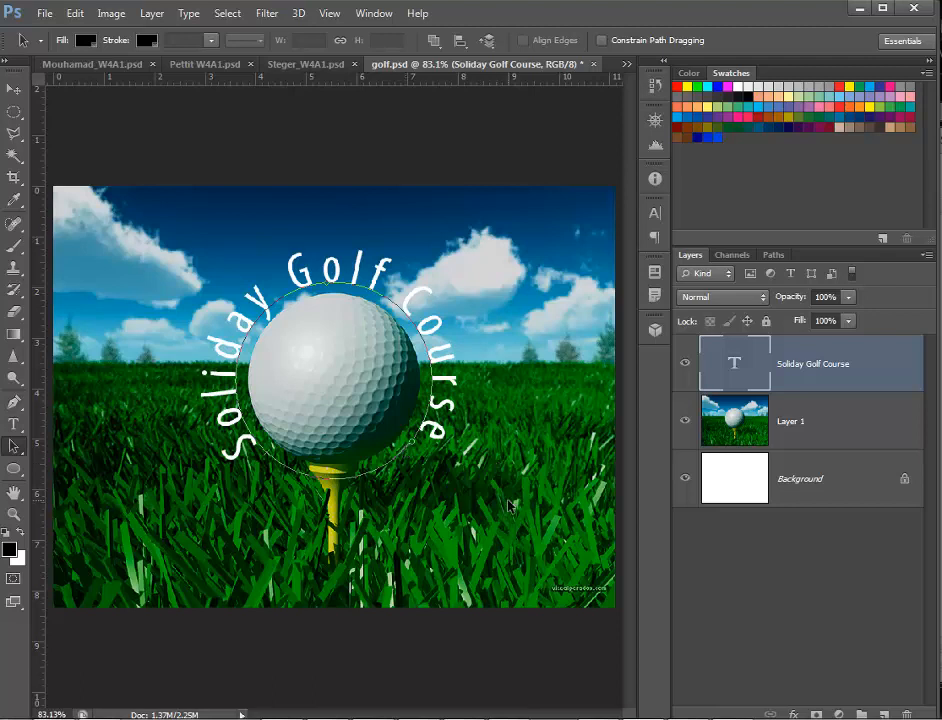
mouse_move(508, 508)
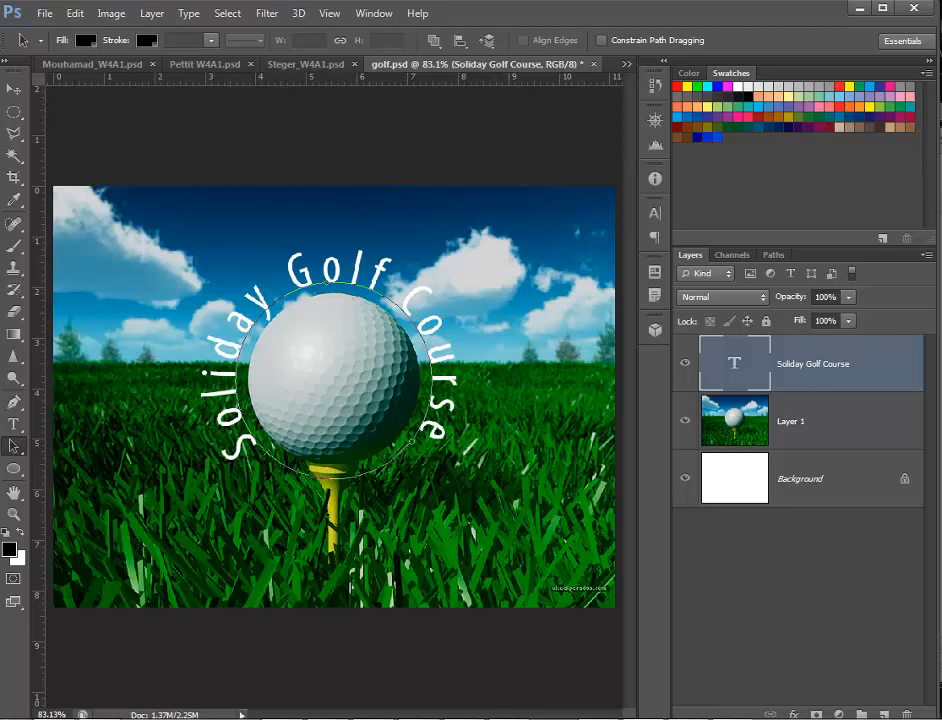